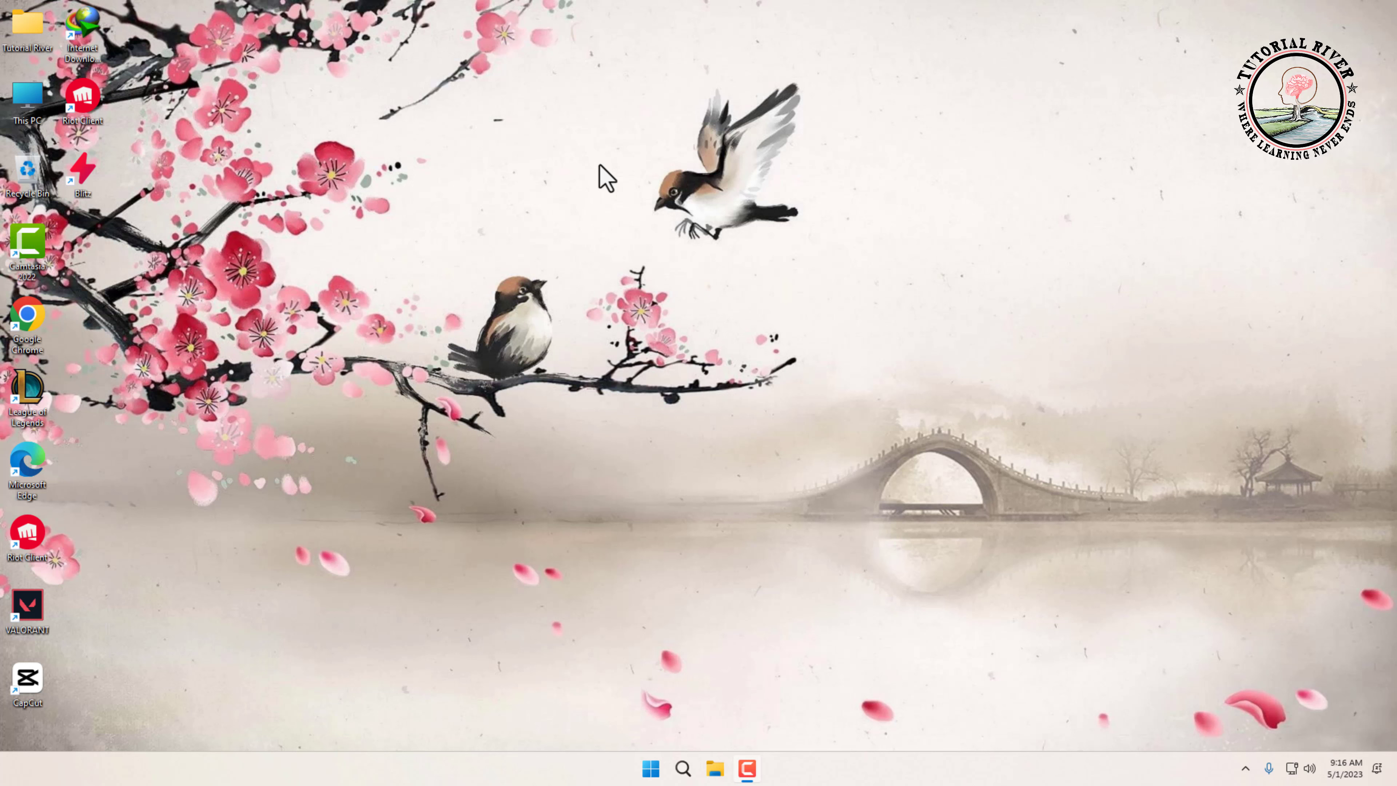
pyautogui.moveTo(650, 769)
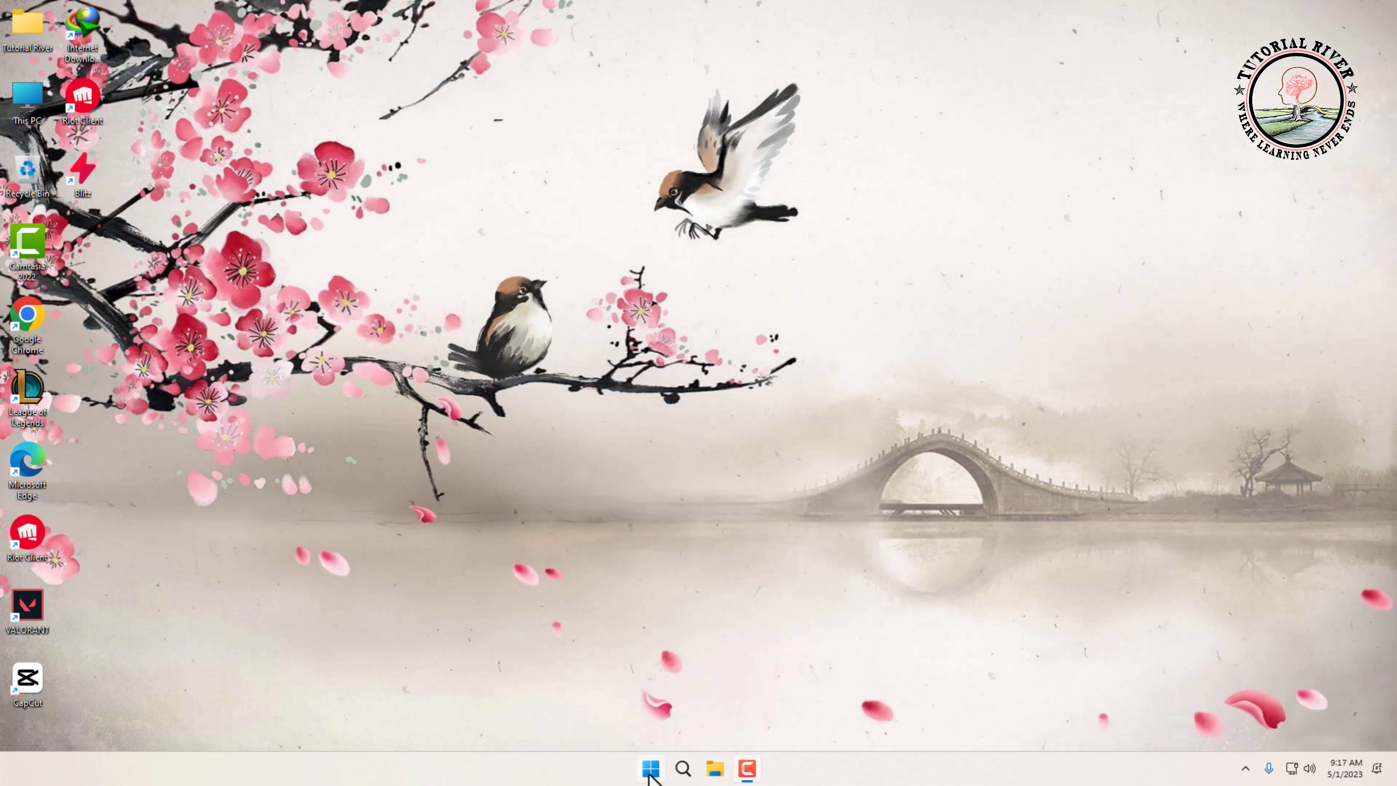
# - Search the Start menu for 'disk Cleanup' so the app appears as best match
pyautogui.click(650, 768)
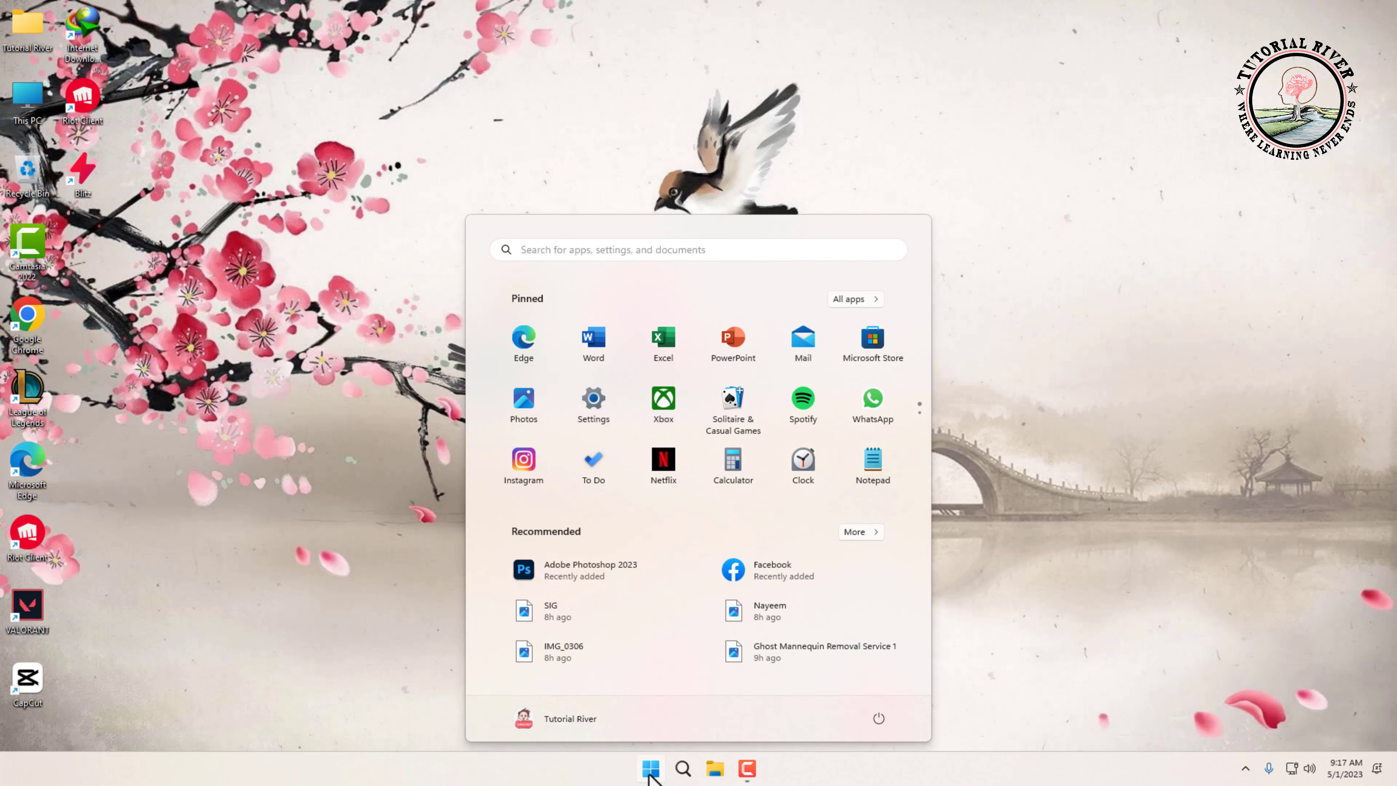
pyautogui.moveTo(661, 250)
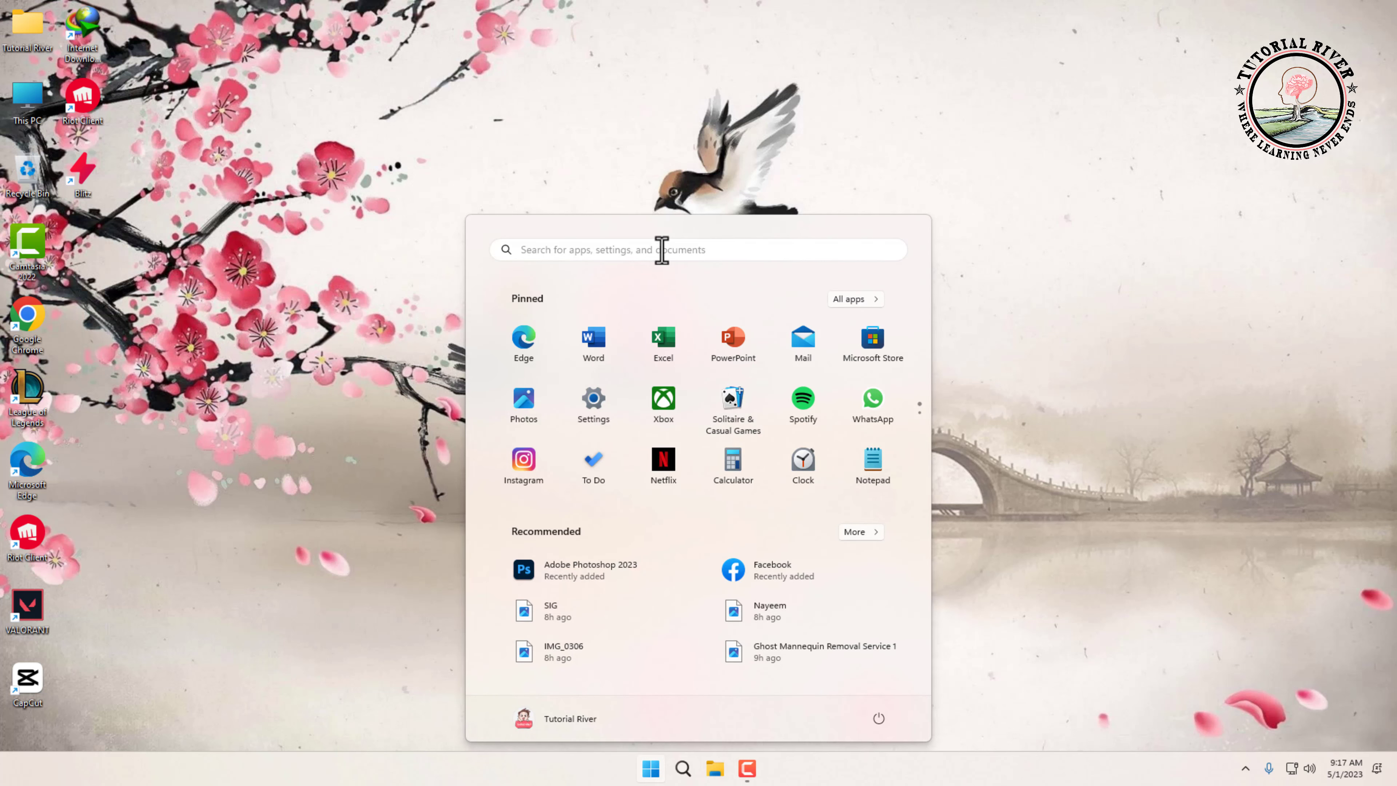
pyautogui.write('disk Cleanup')
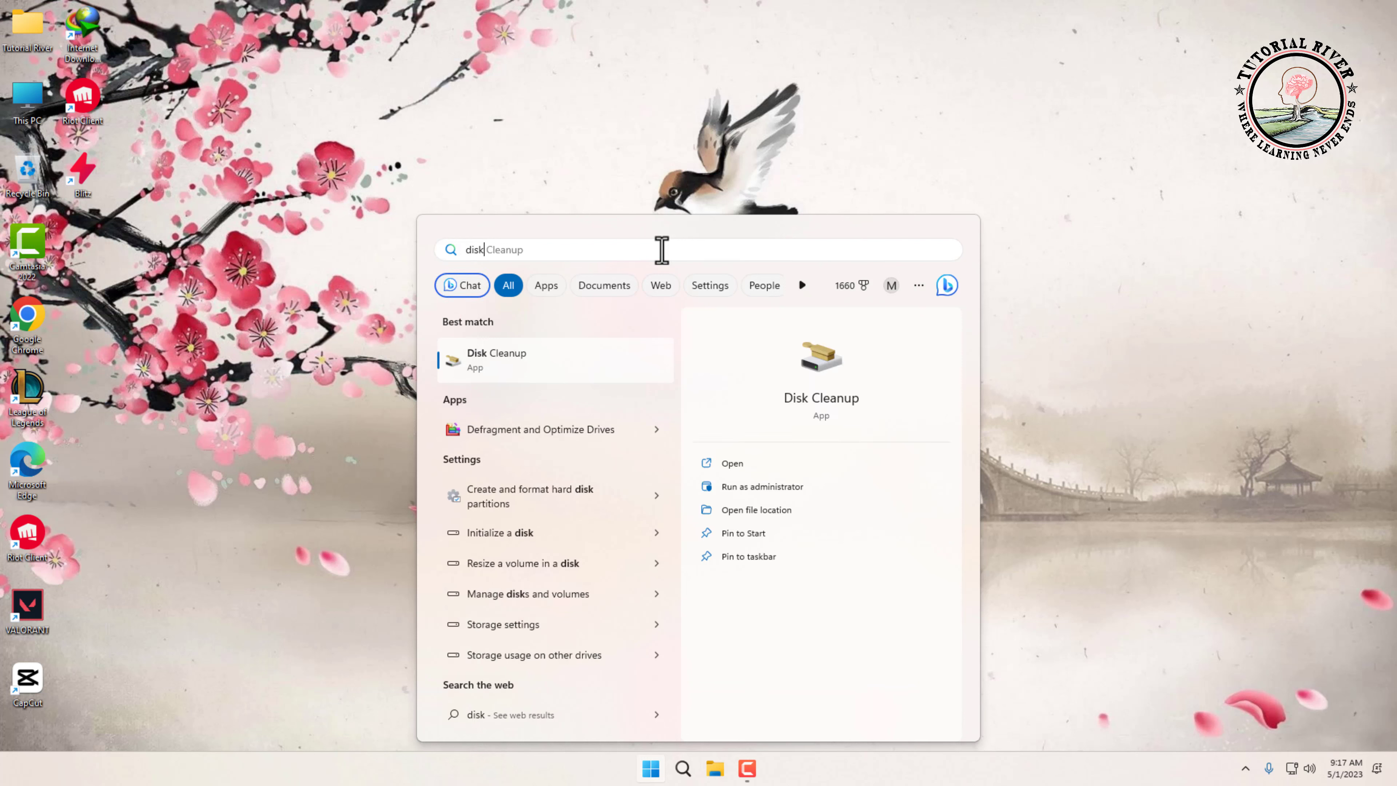
pyautogui.moveTo(543, 361)
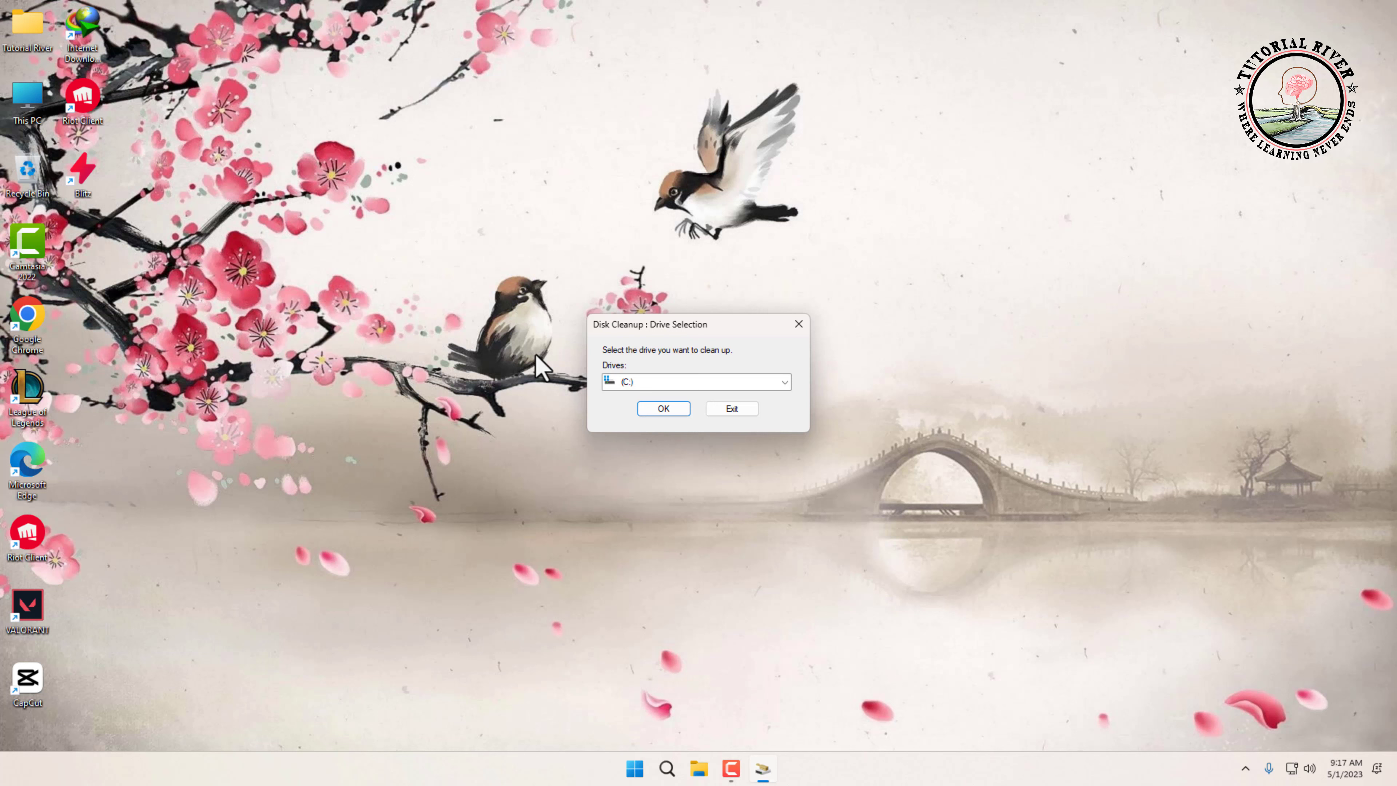
pyautogui.moveTo(730, 415)
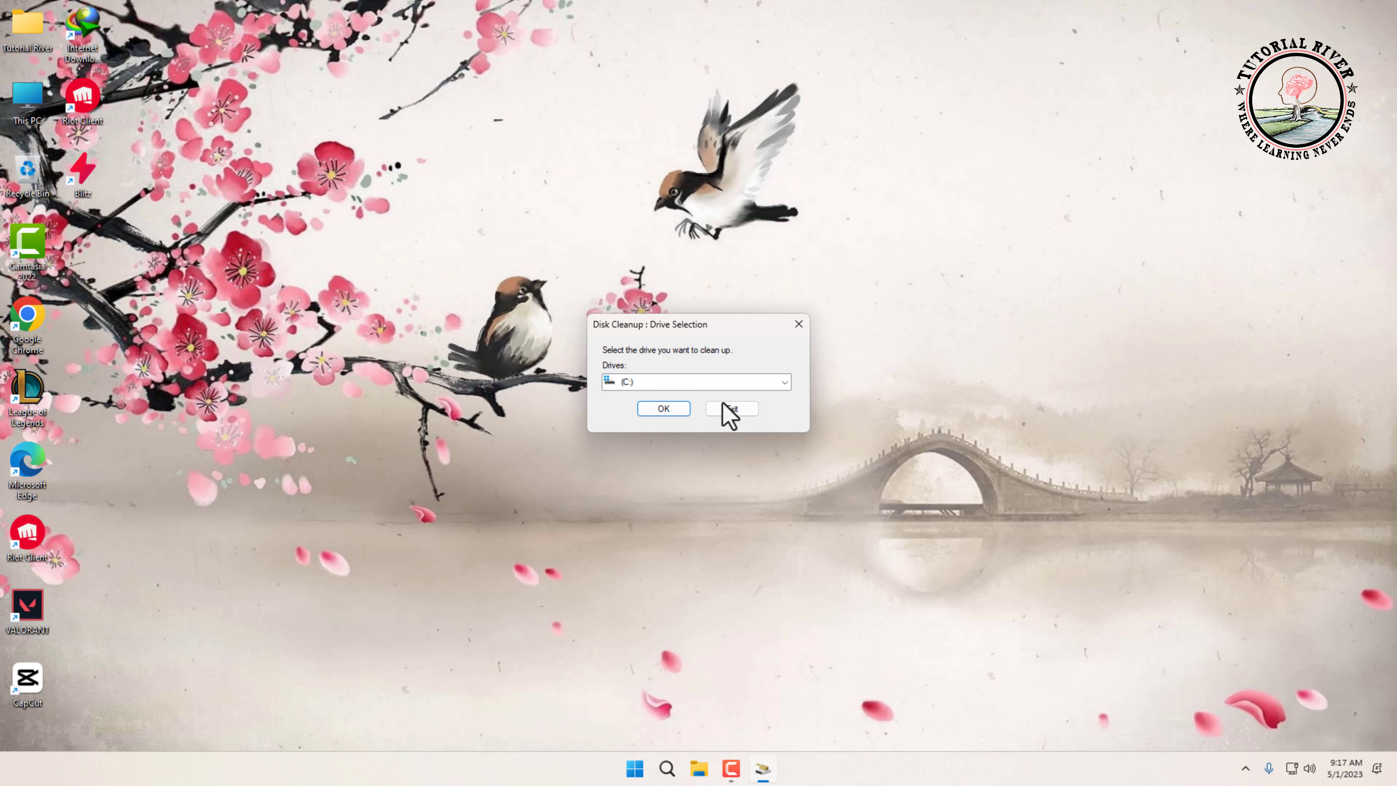
pyautogui.moveTo(717, 399)
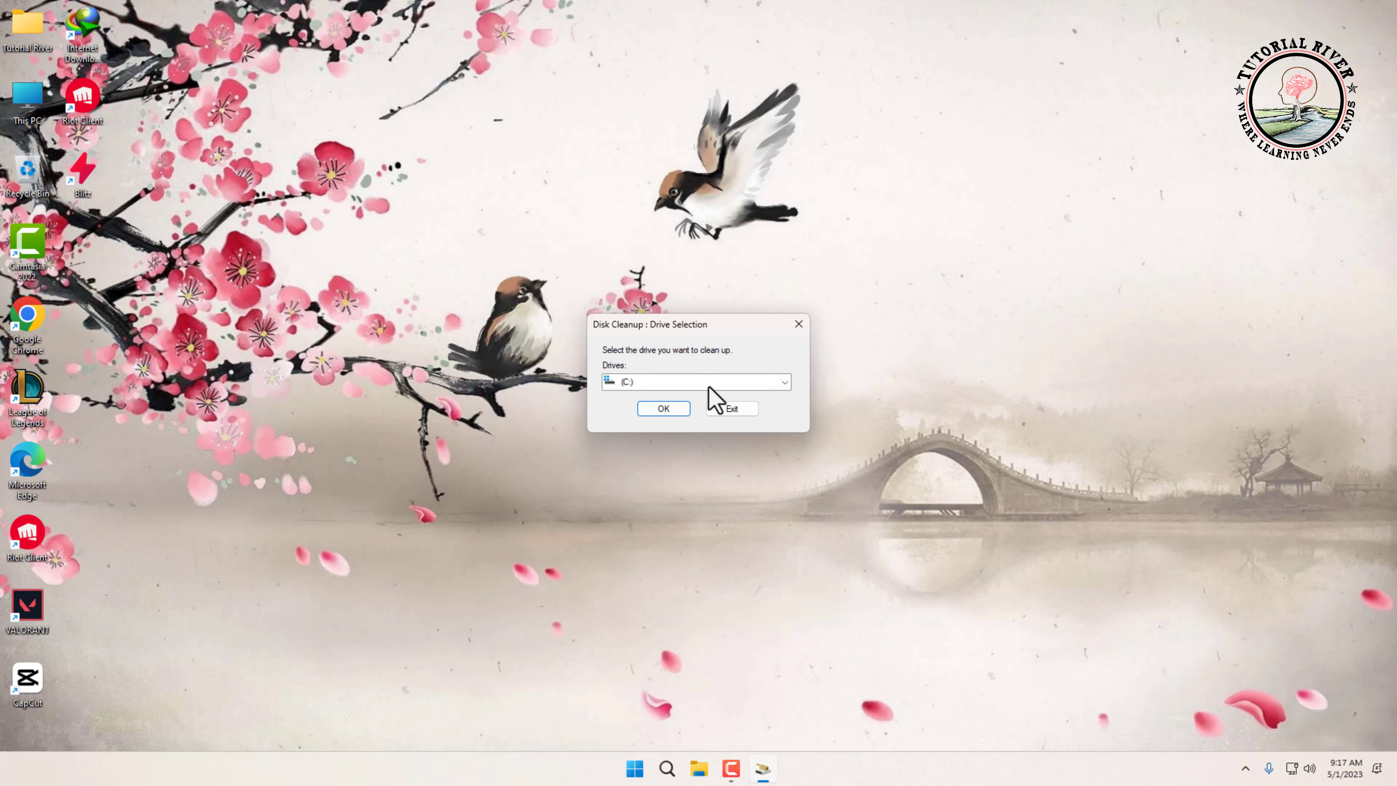
# - Choose drive (C:) in the Drives list and confirm to start scanning it
pyautogui.click(782, 382)
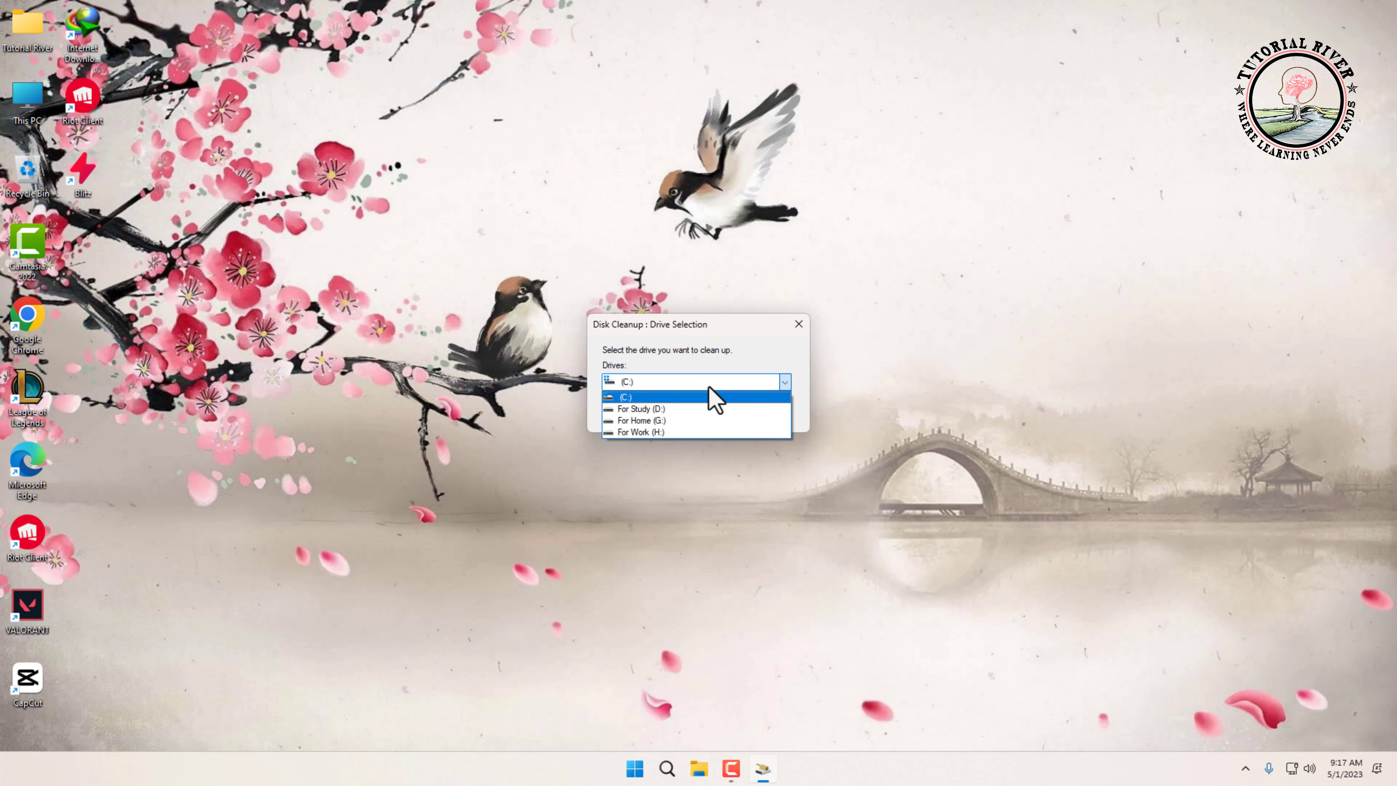
pyautogui.click(627, 397)
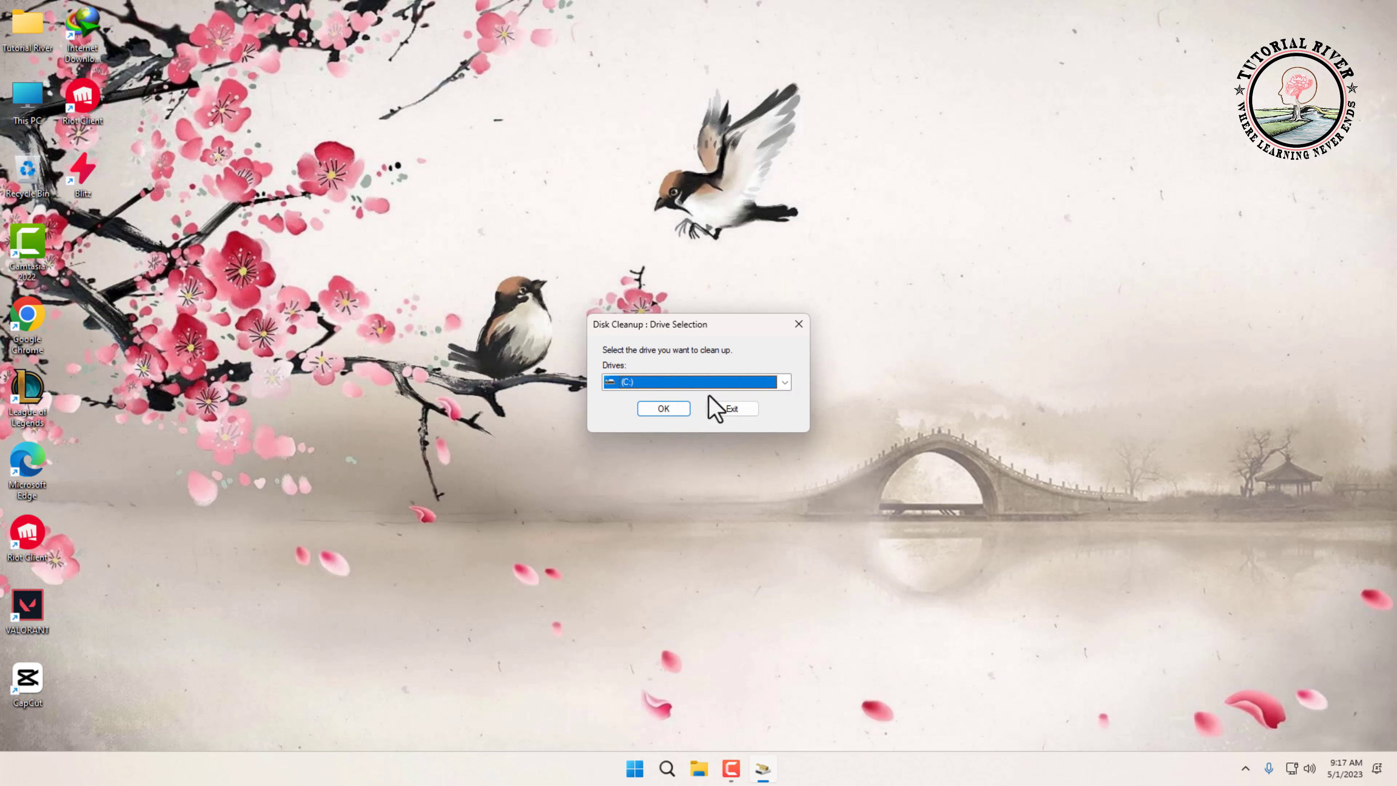
pyautogui.click(663, 409)
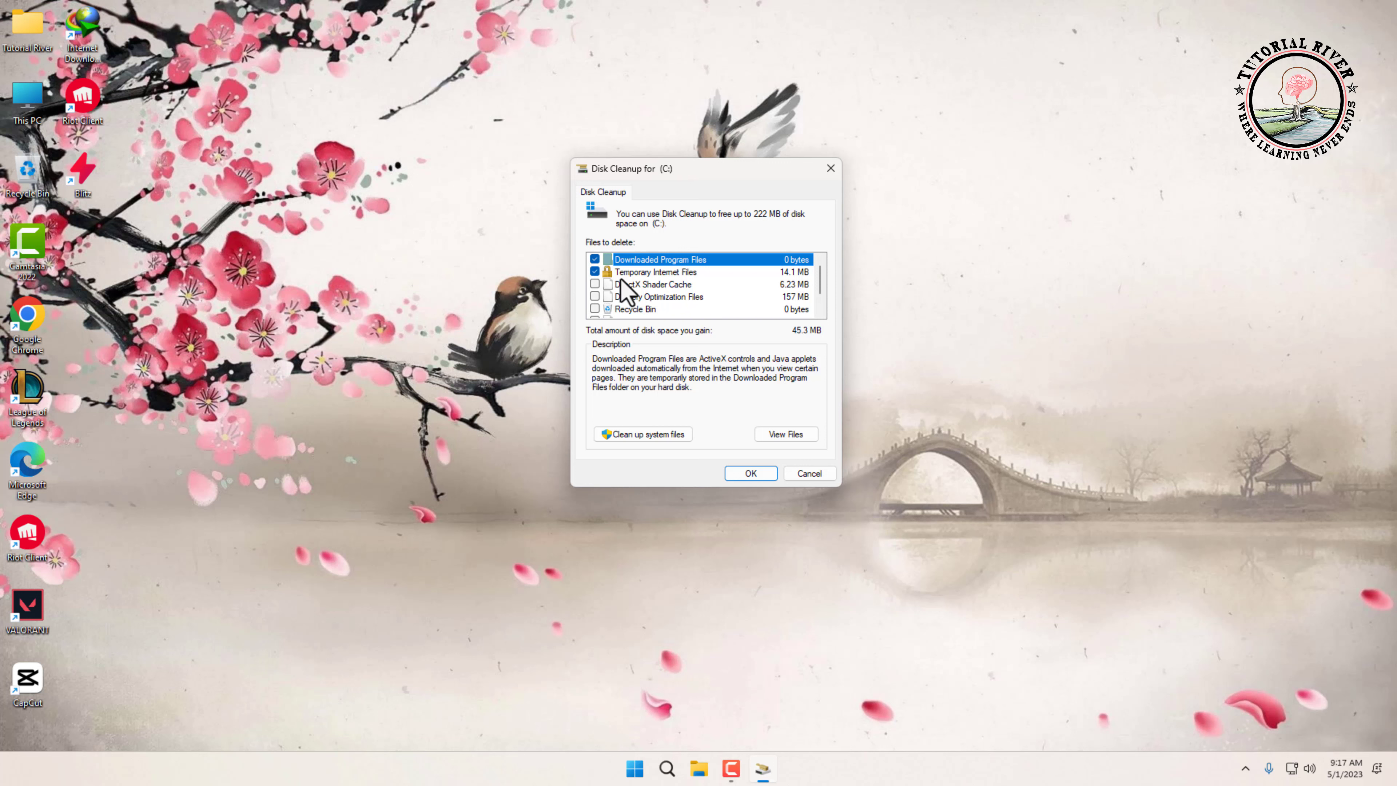
pyautogui.moveTo(631, 410)
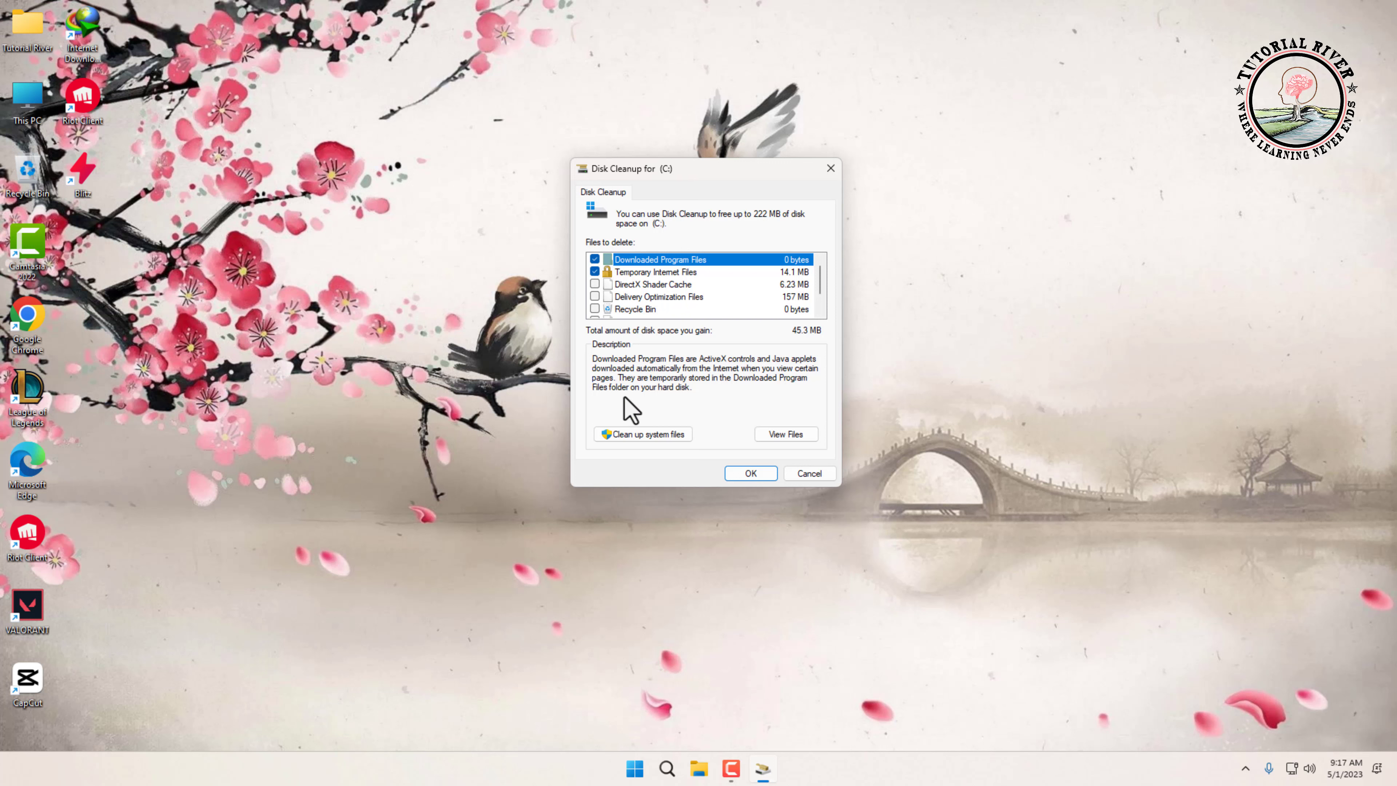
pyautogui.moveTo(607, 396)
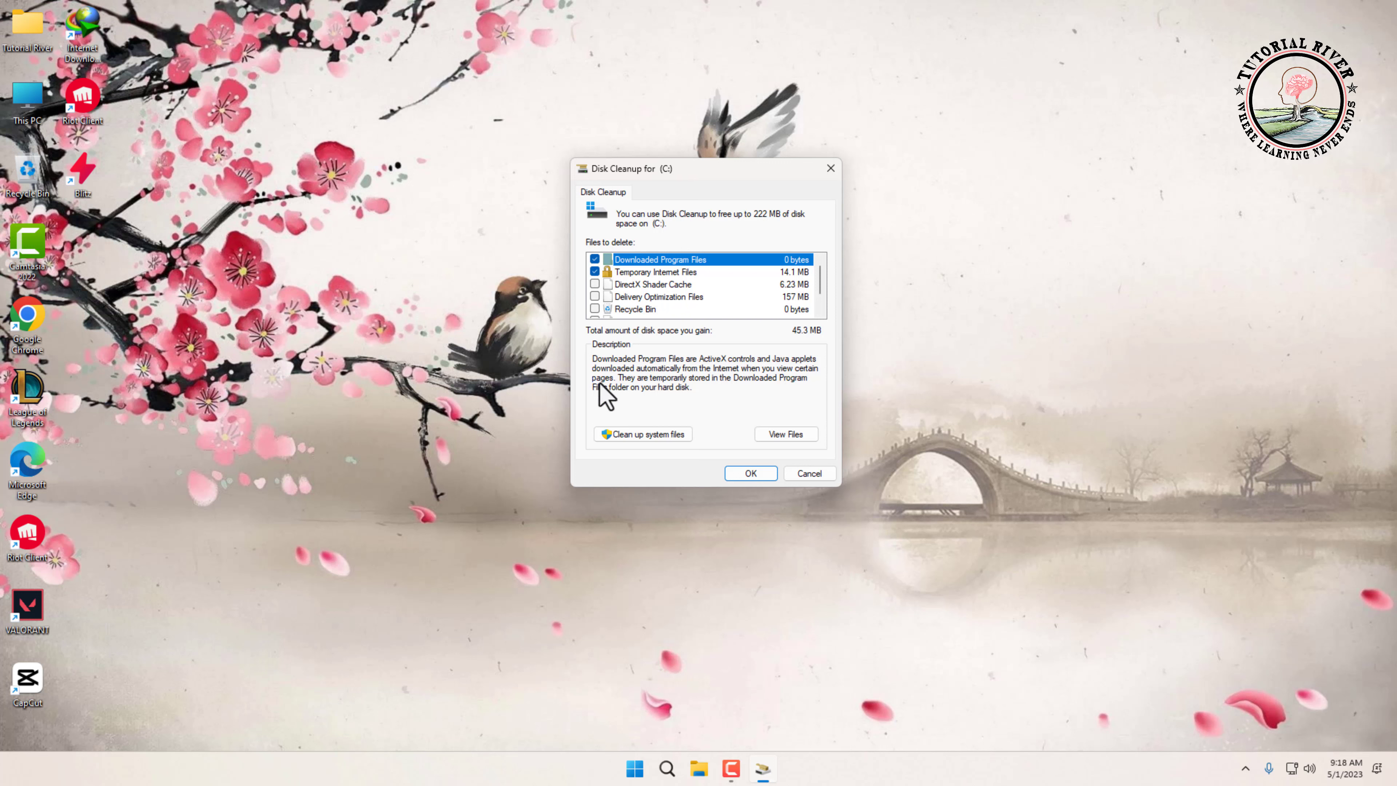
pyautogui.moveTo(599, 410)
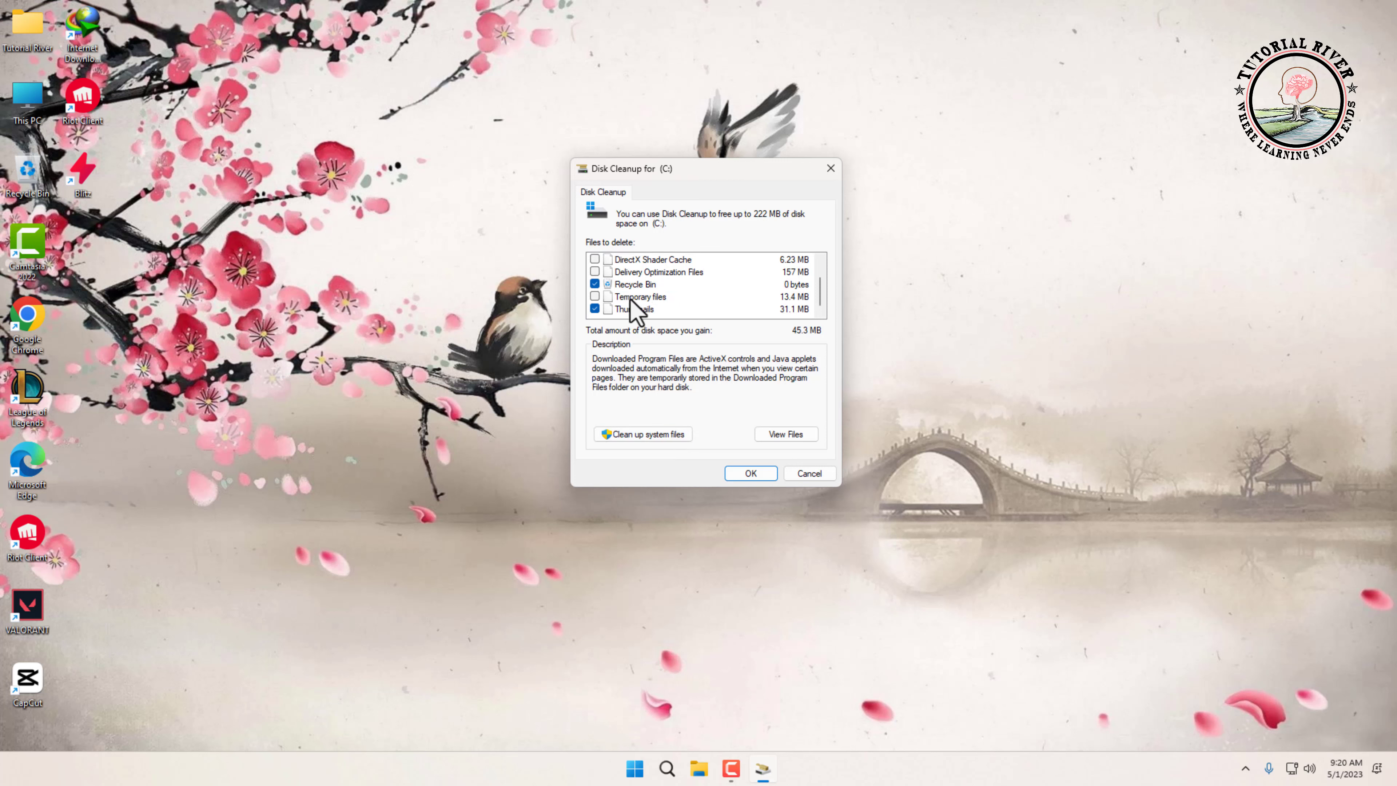
# - Read the descriptions of Temporary files and Delivery Optimization Files in the list
pyautogui.click(640, 297)
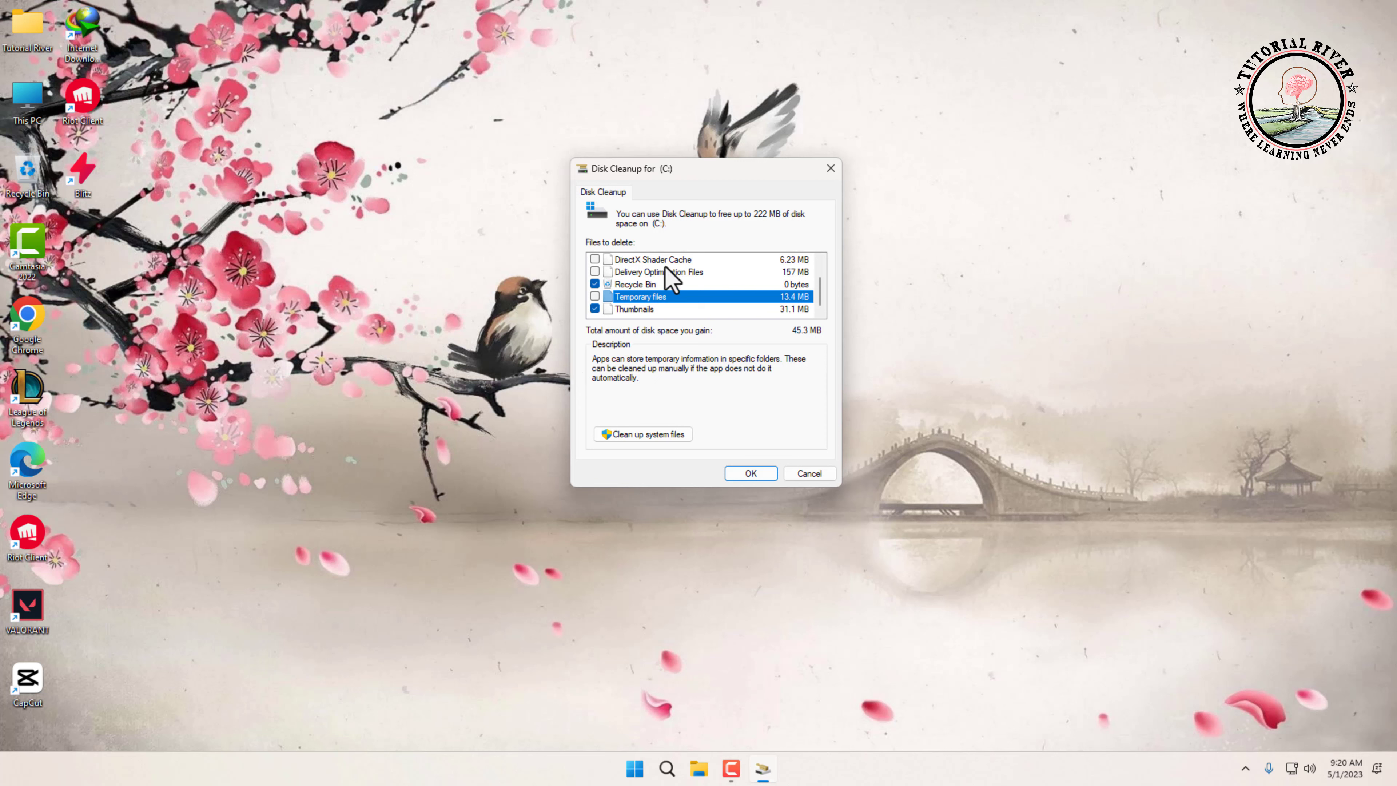
pyautogui.click(658, 271)
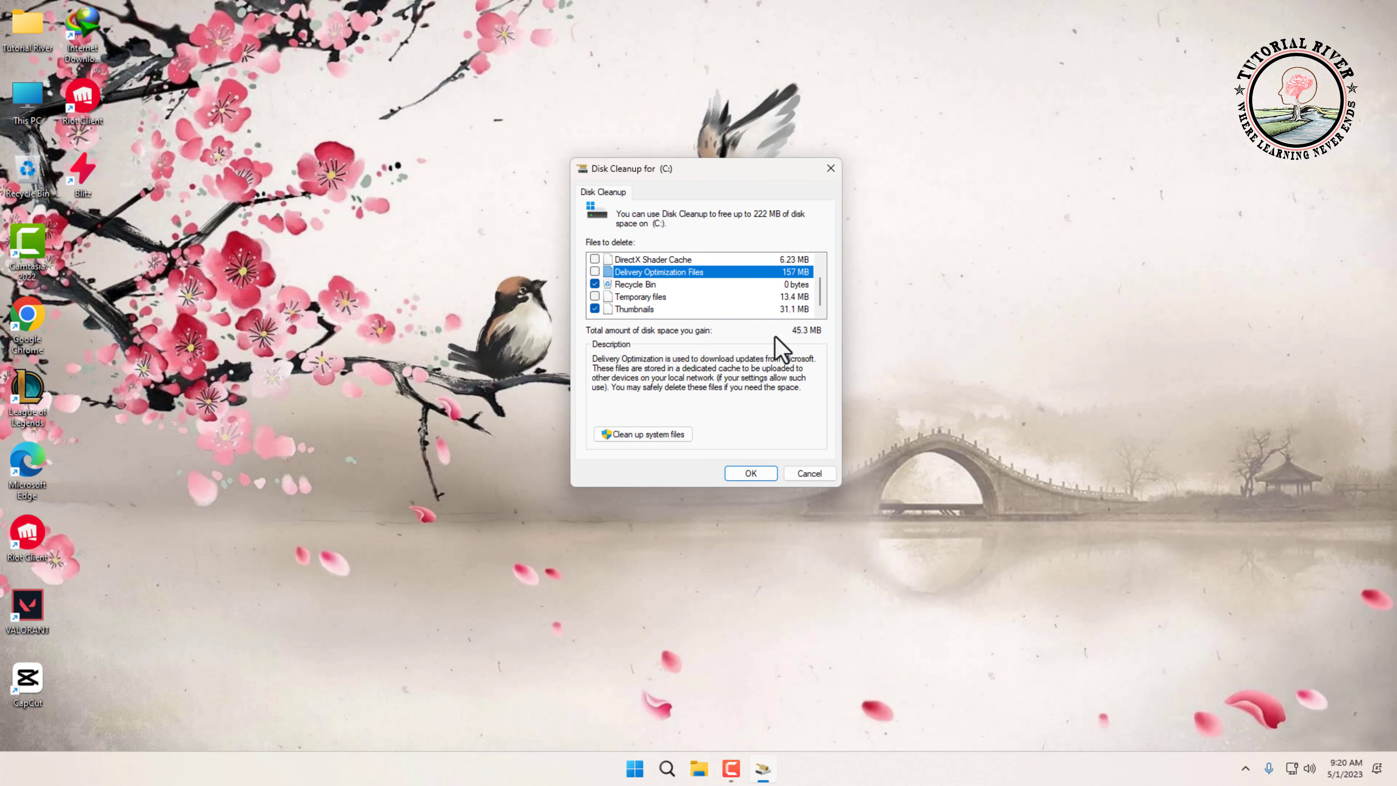
pyautogui.moveTo(609, 349)
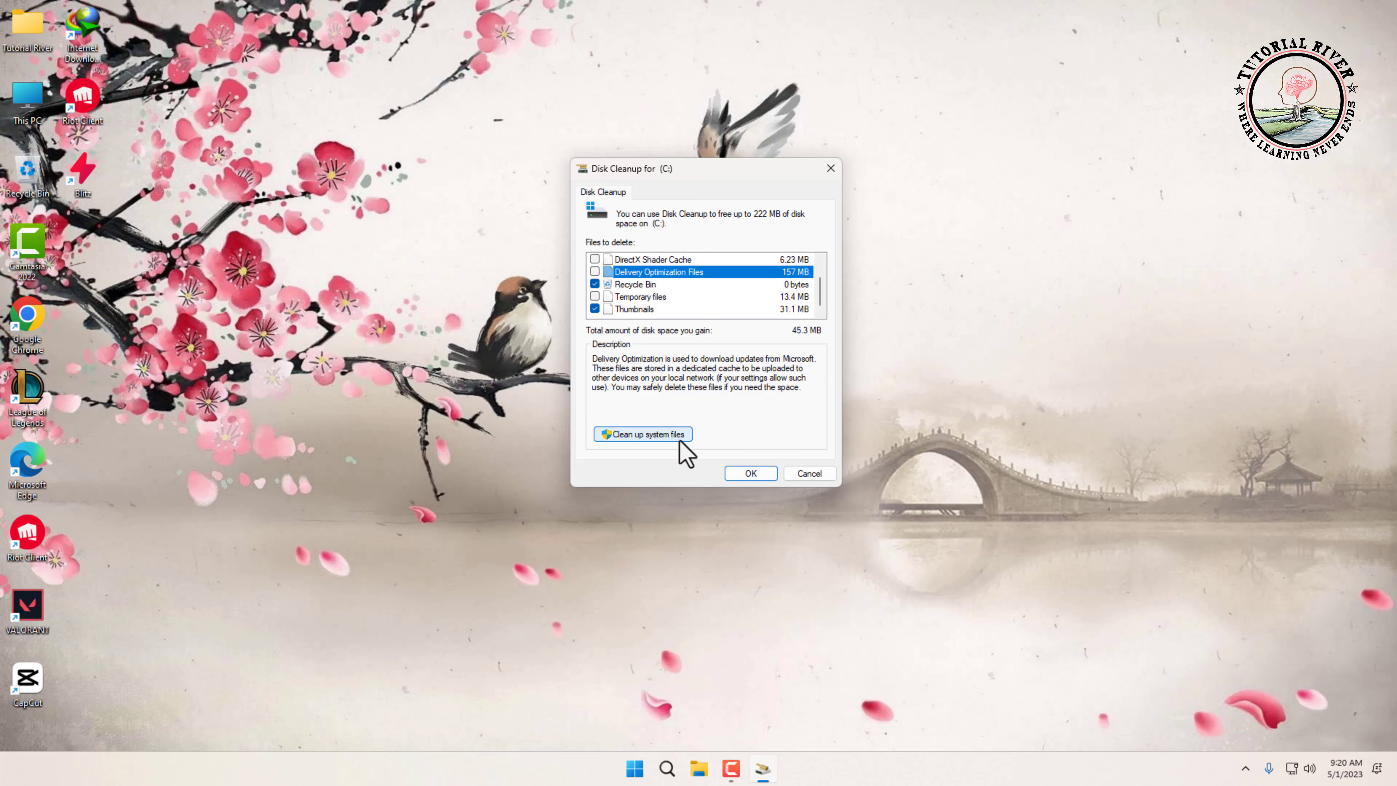
# - Run 'Clean up system files' on (C:) to rescan including system file categories
pyautogui.click(640, 434)
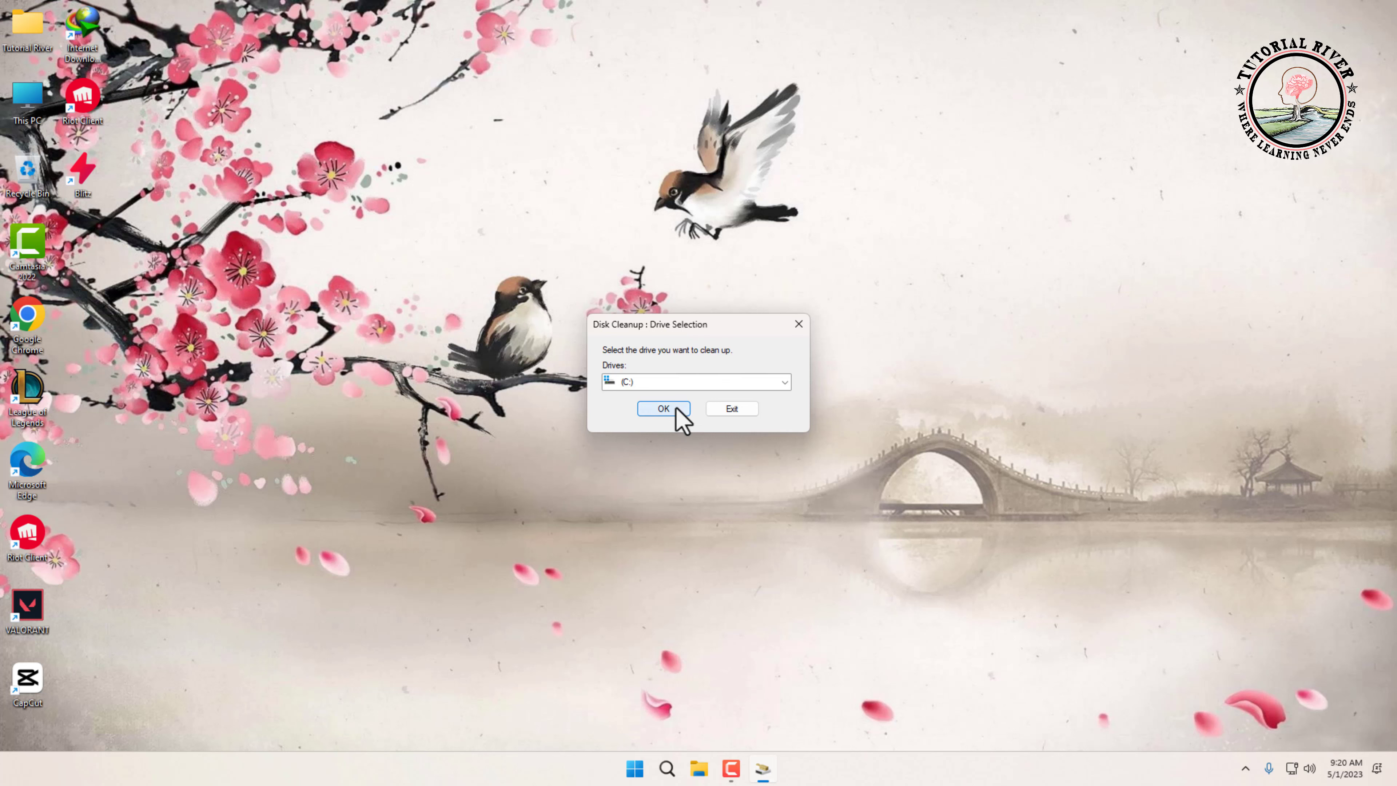
pyautogui.click(663, 408)
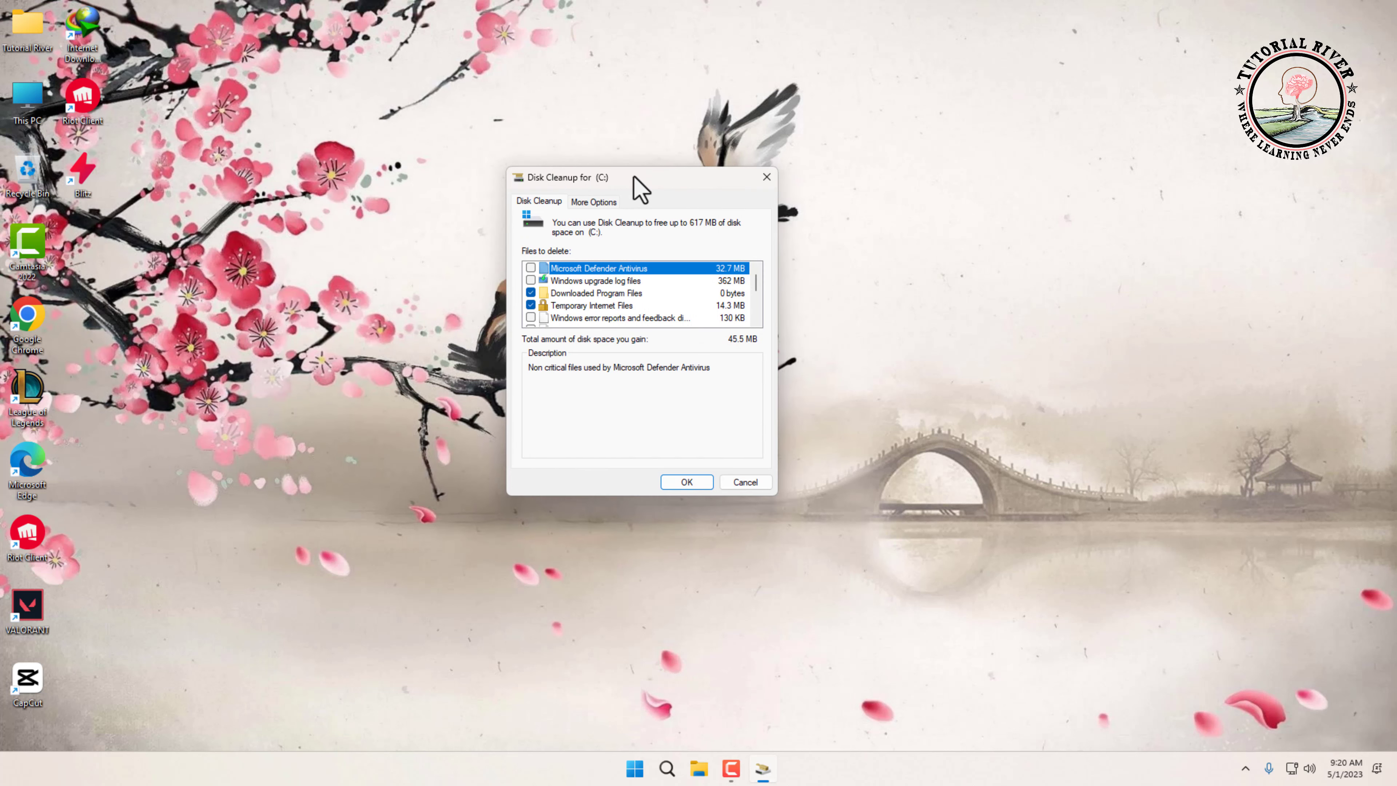
# - Check Windows upgrade log files, bringing the selected total to 407 MB
pyautogui.scroll(-3)
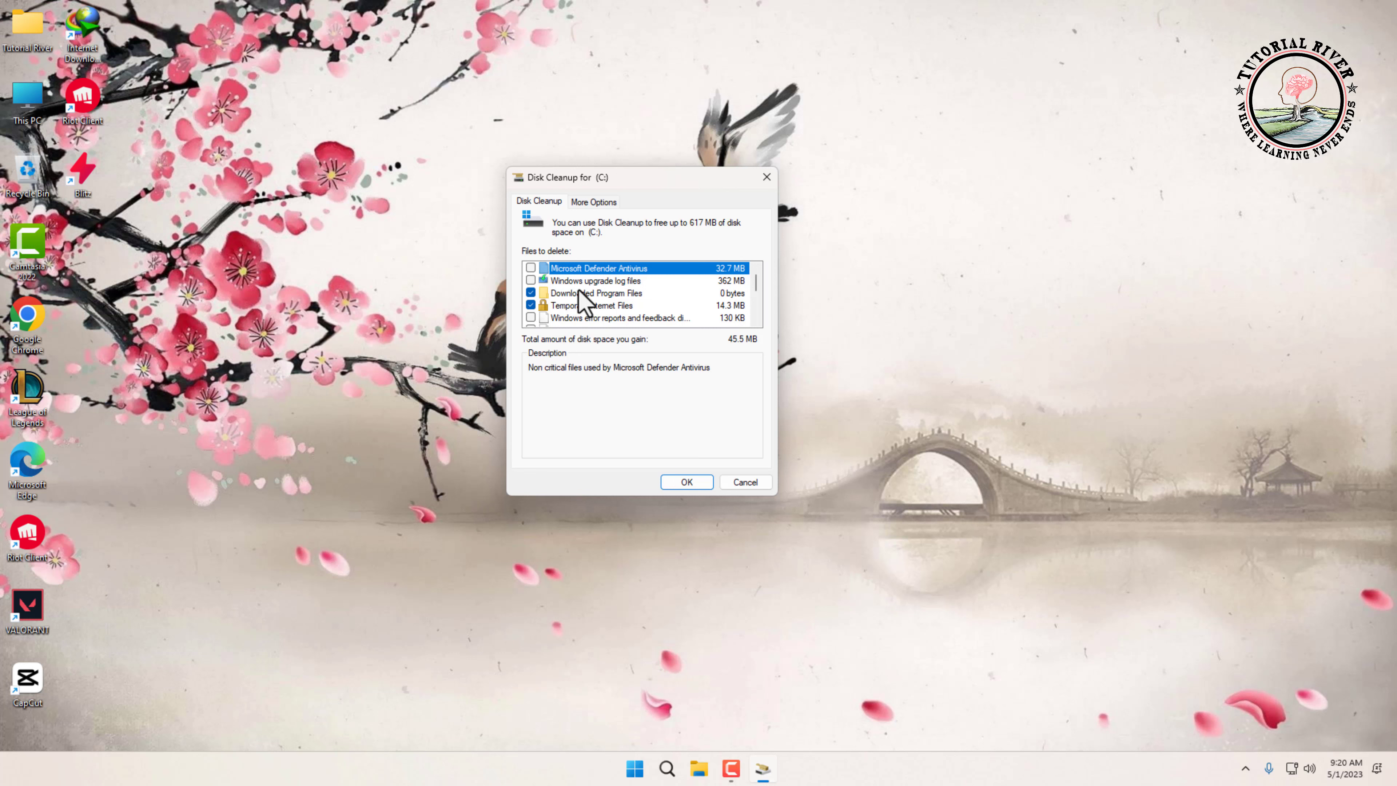
pyautogui.click(531, 279)
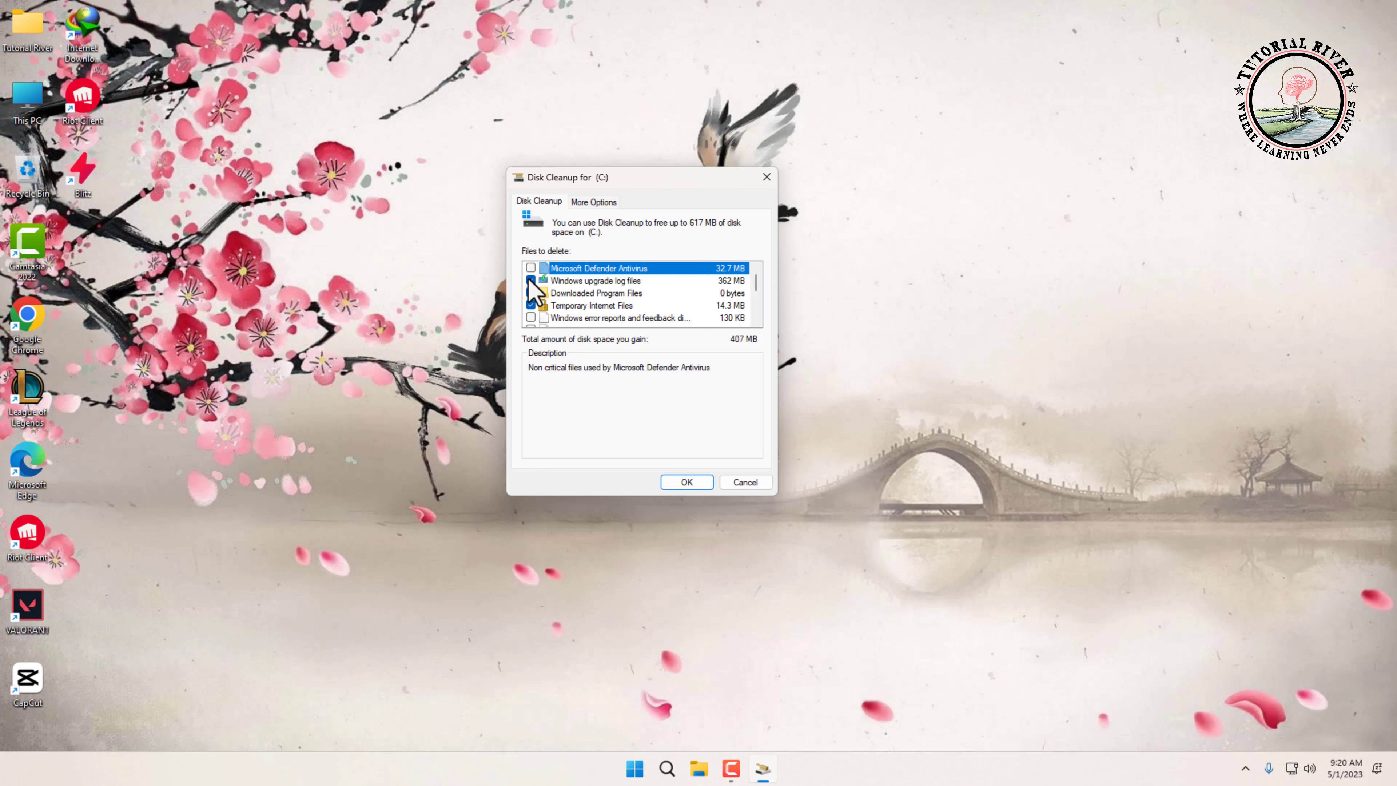
pyautogui.scroll(-3)
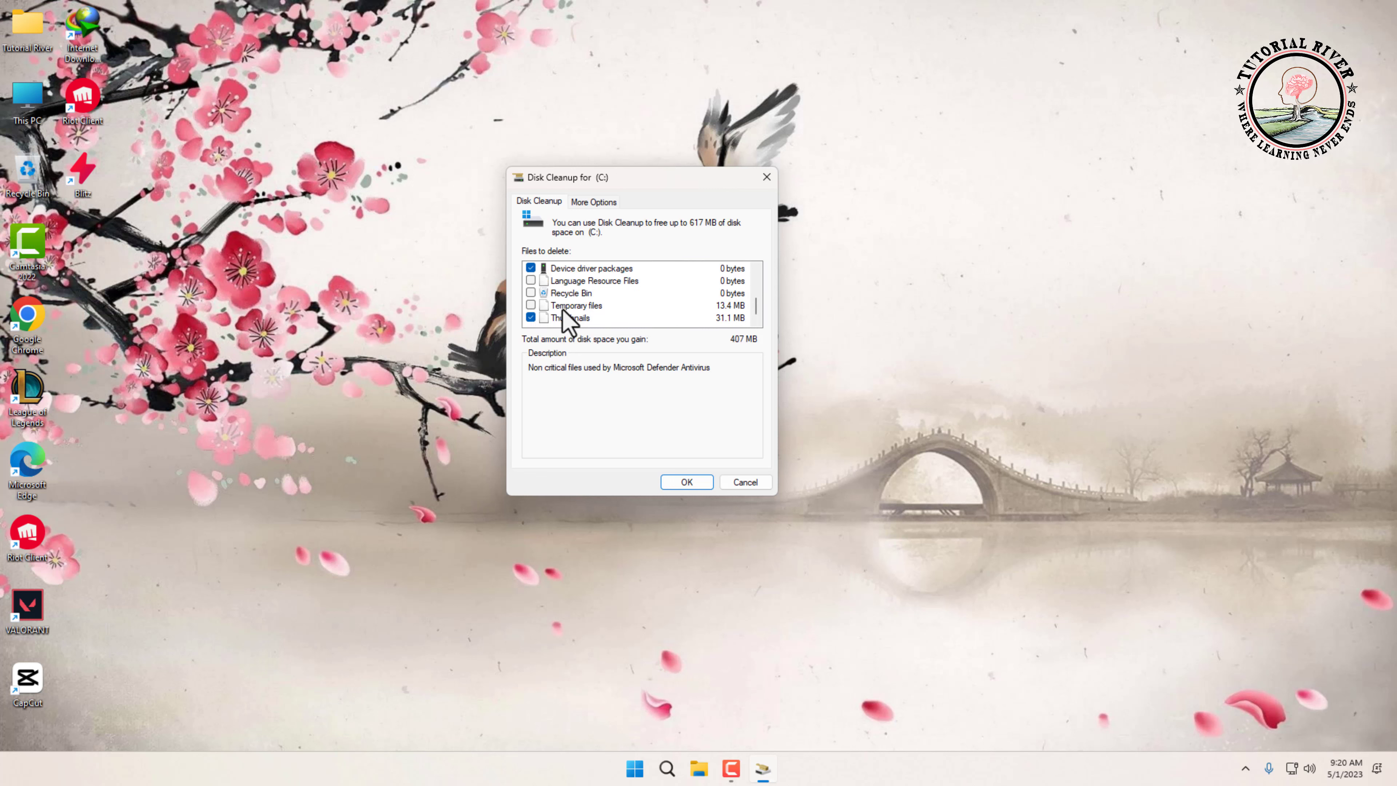
pyautogui.moveTo(686, 481)
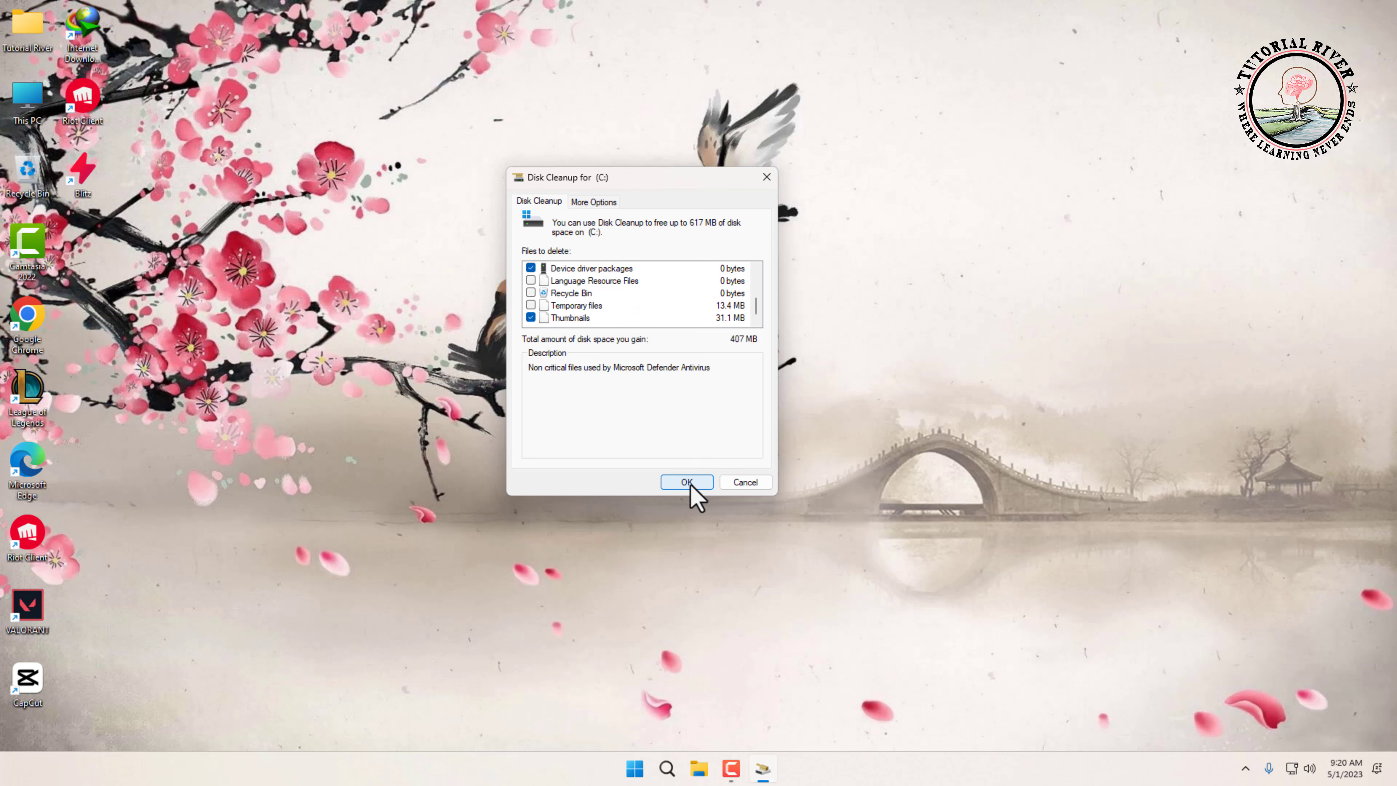
# - Start the cleanup and confirm permanently deleting the selected files
pyautogui.click(686, 482)
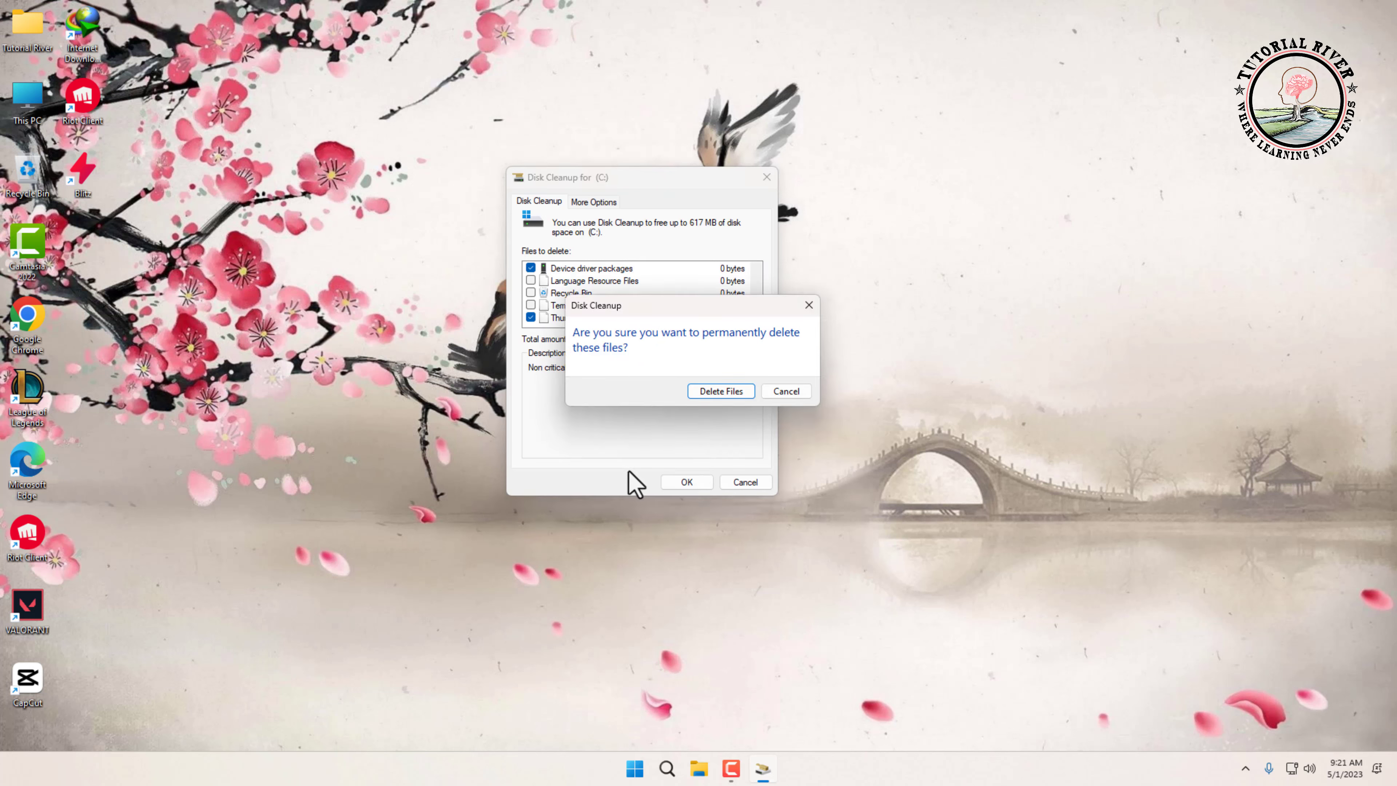
pyautogui.click(719, 390)
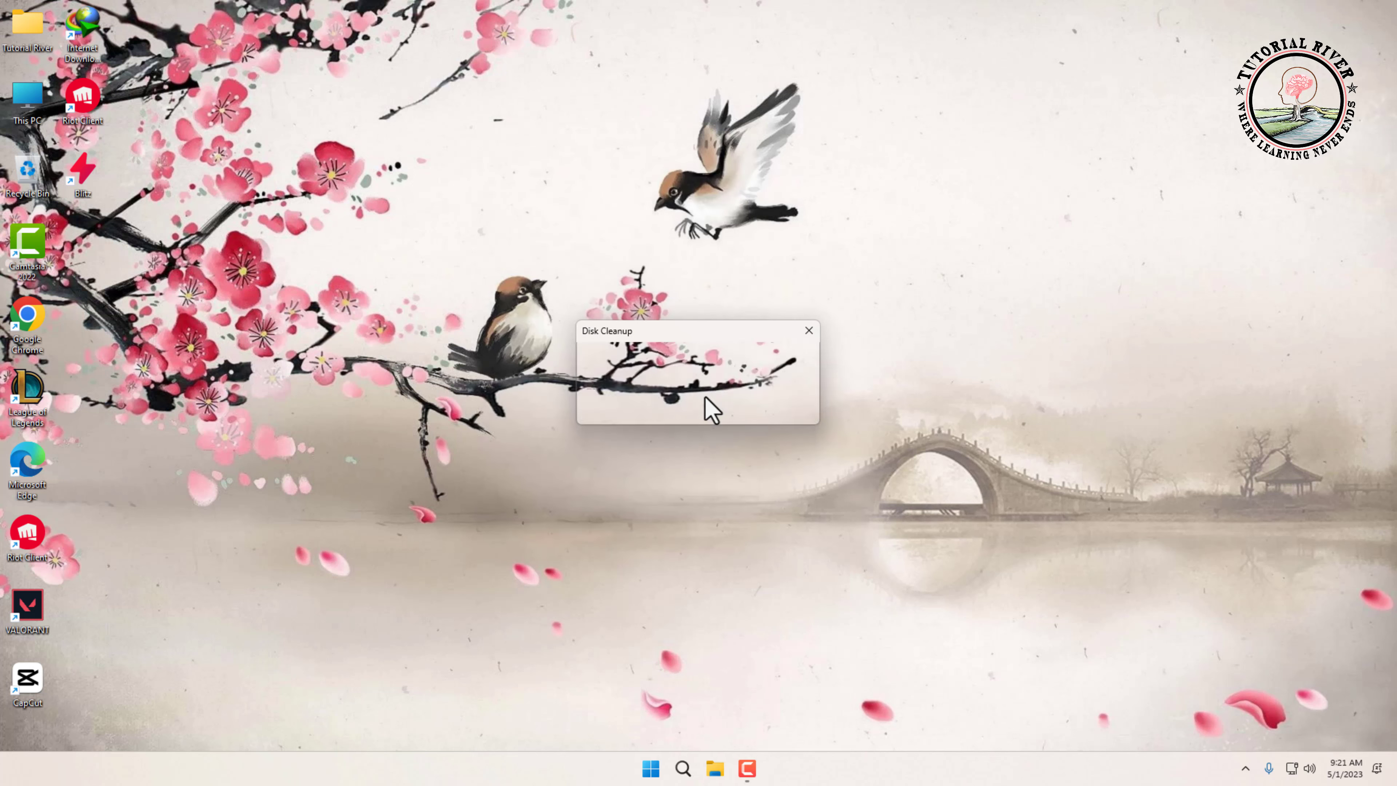